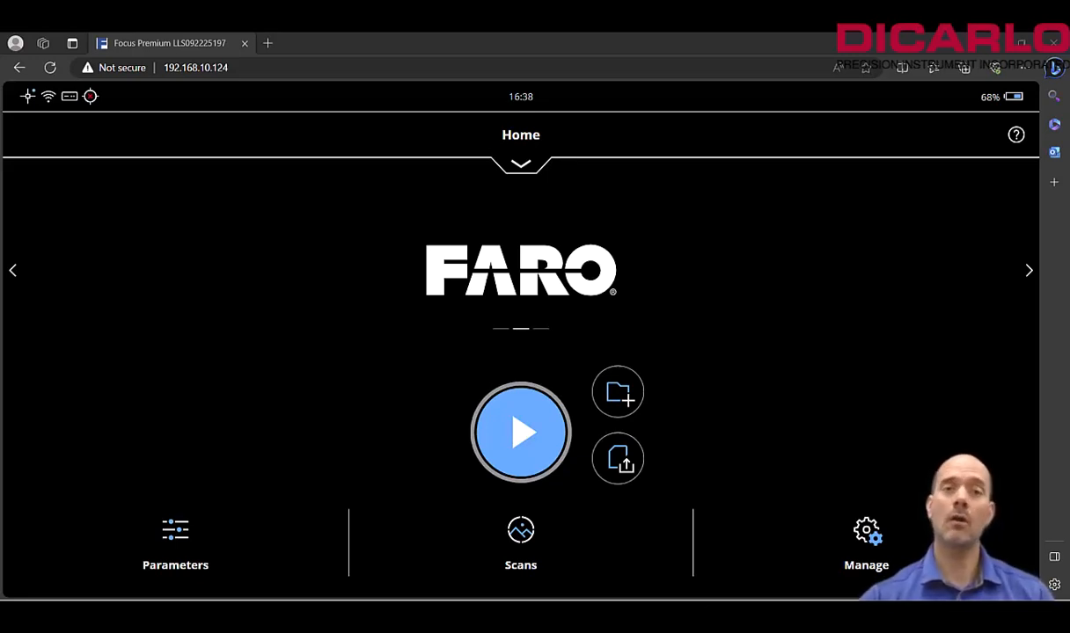
{"action": "mouse_move", "coordinate": [482, 261]}
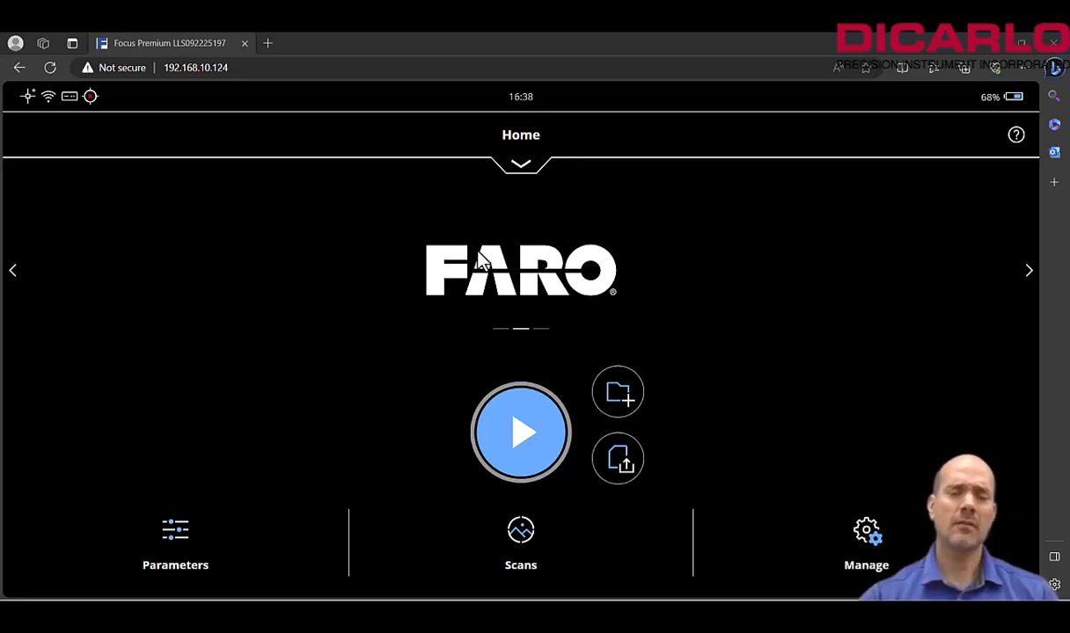
{"action": "mouse_move", "coordinate": [642, 414]}
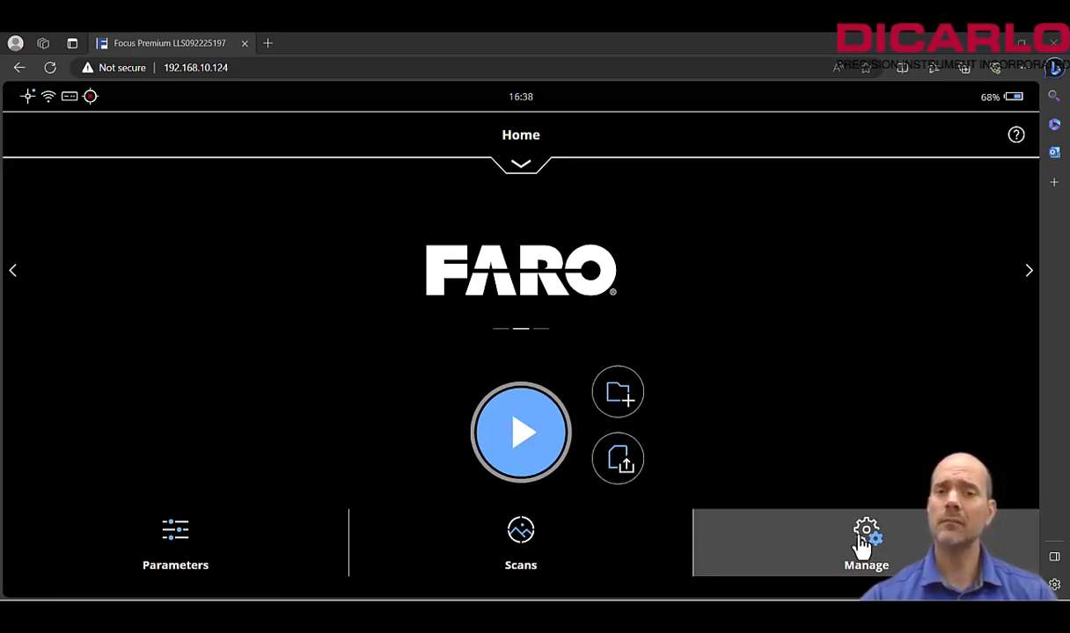
Step: Bring up the scanner's Manage menu to reach General Settings and WLAN details
{"action": "left_click", "coordinate": [865, 542]}
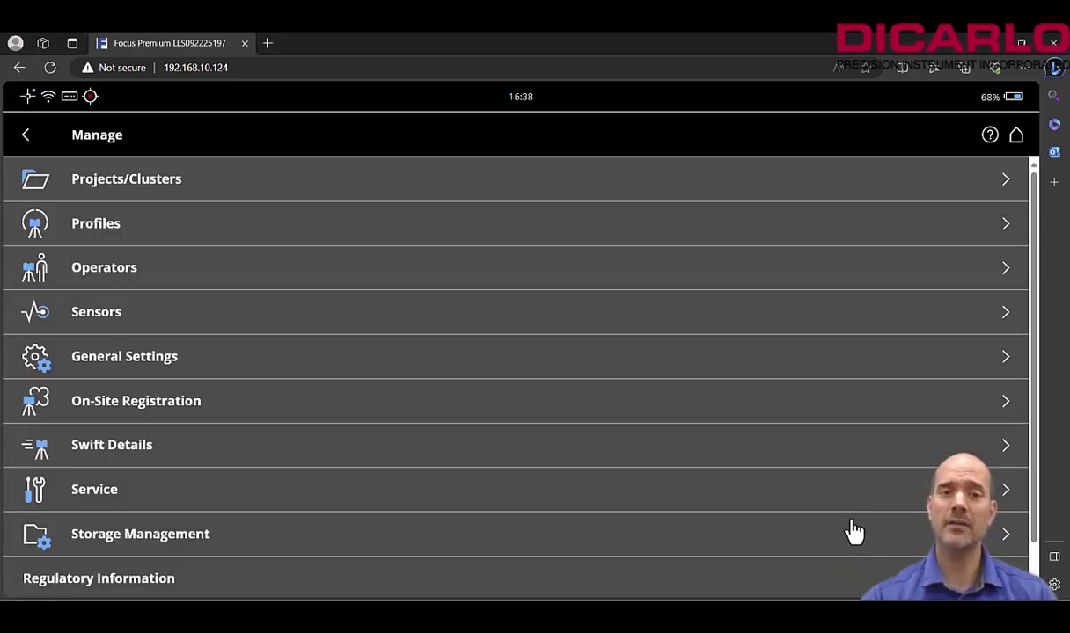
{"action": "mouse_move", "coordinate": [207, 368]}
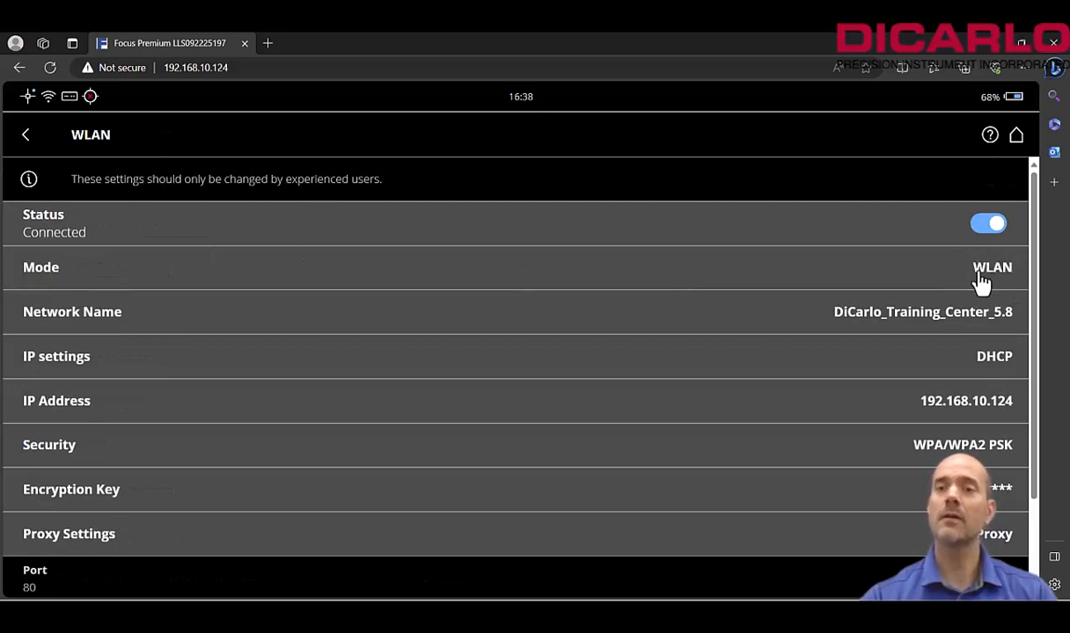
{"action": "mouse_move", "coordinate": [648, 317]}
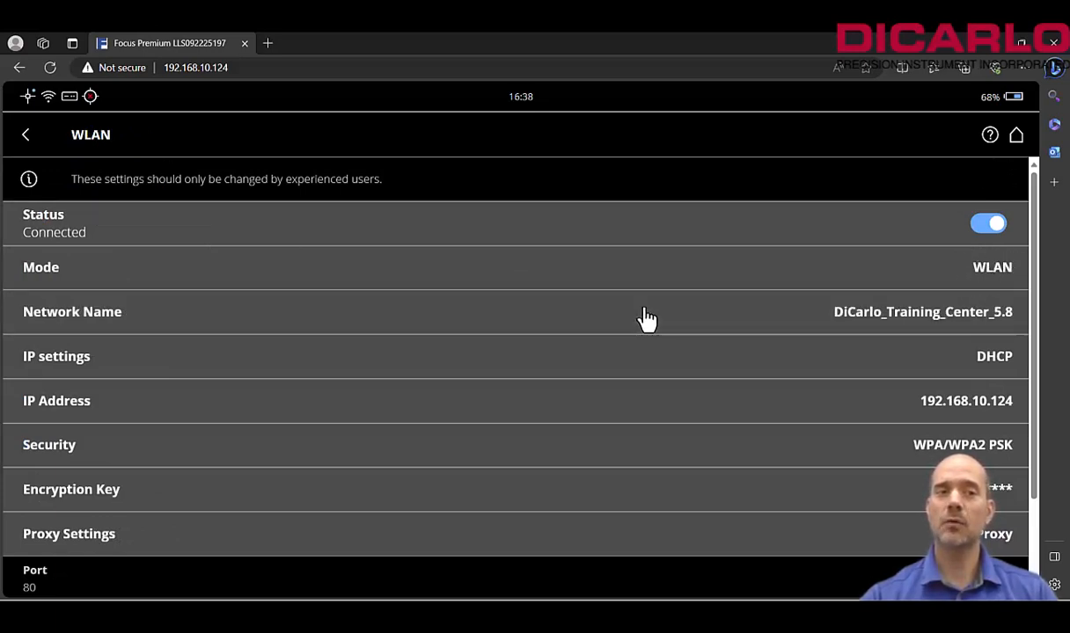
{"action": "mouse_move", "coordinate": [959, 311]}
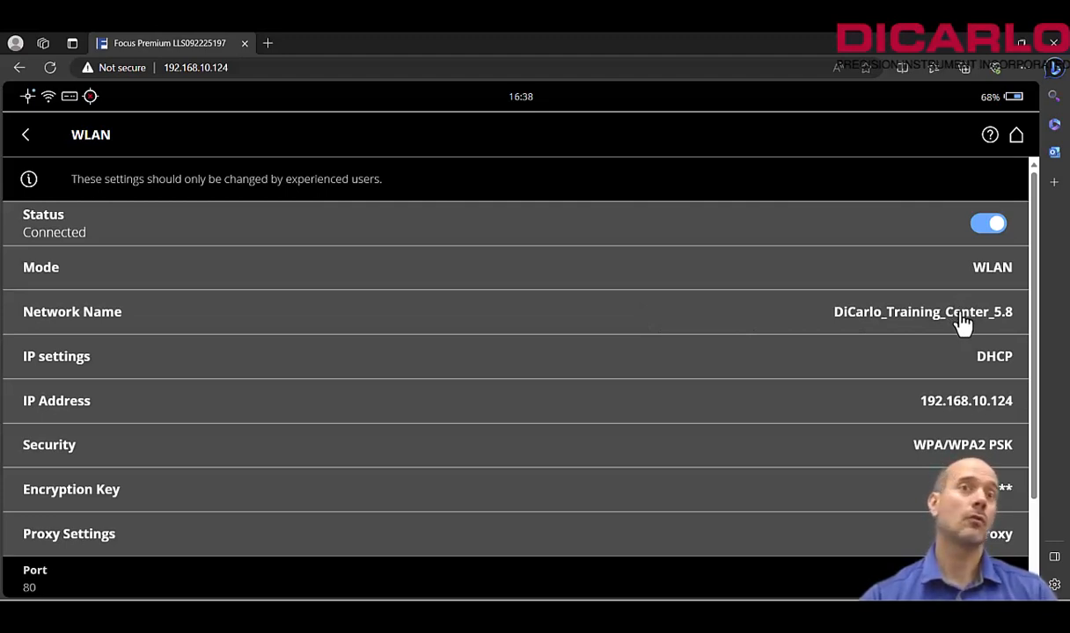
{"action": "mouse_move", "coordinate": [985, 396]}
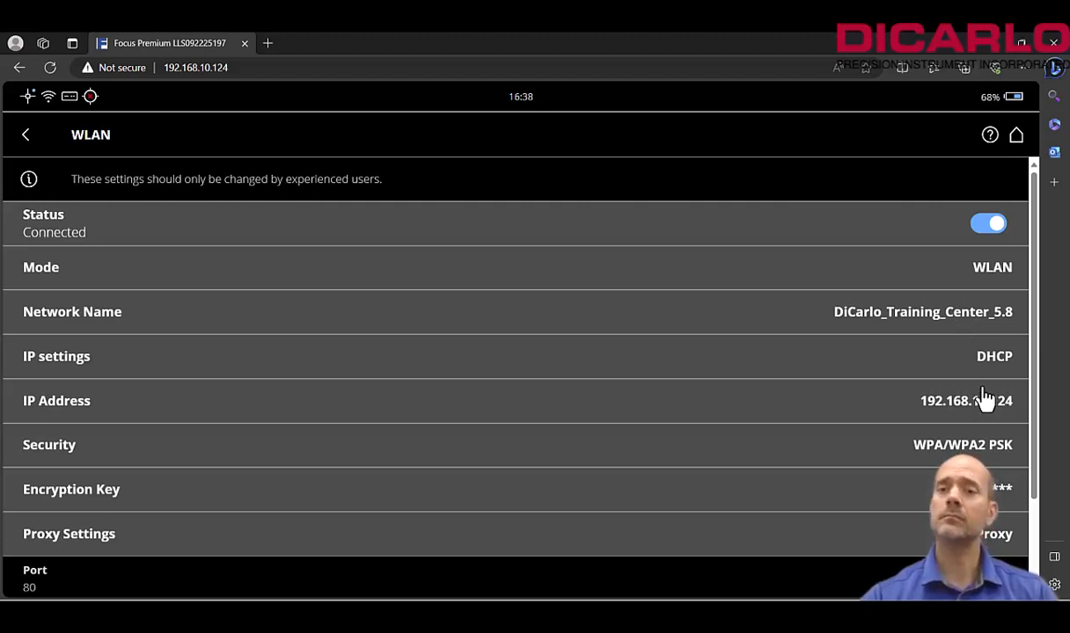
{"action": "mouse_move", "coordinate": [922, 396]}
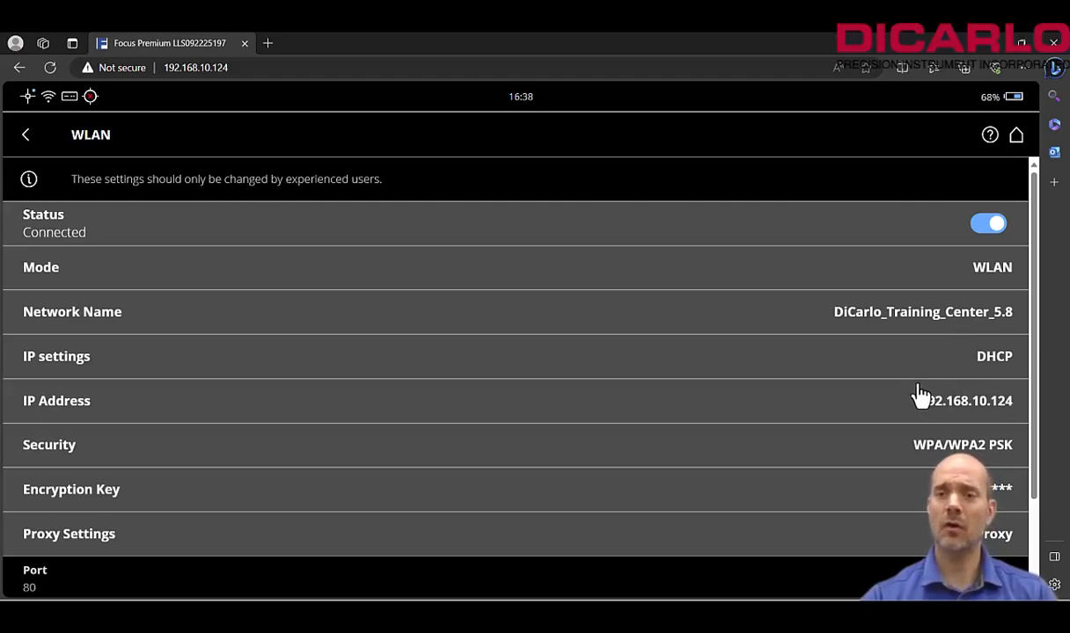
{"action": "mouse_move", "coordinate": [894, 394]}
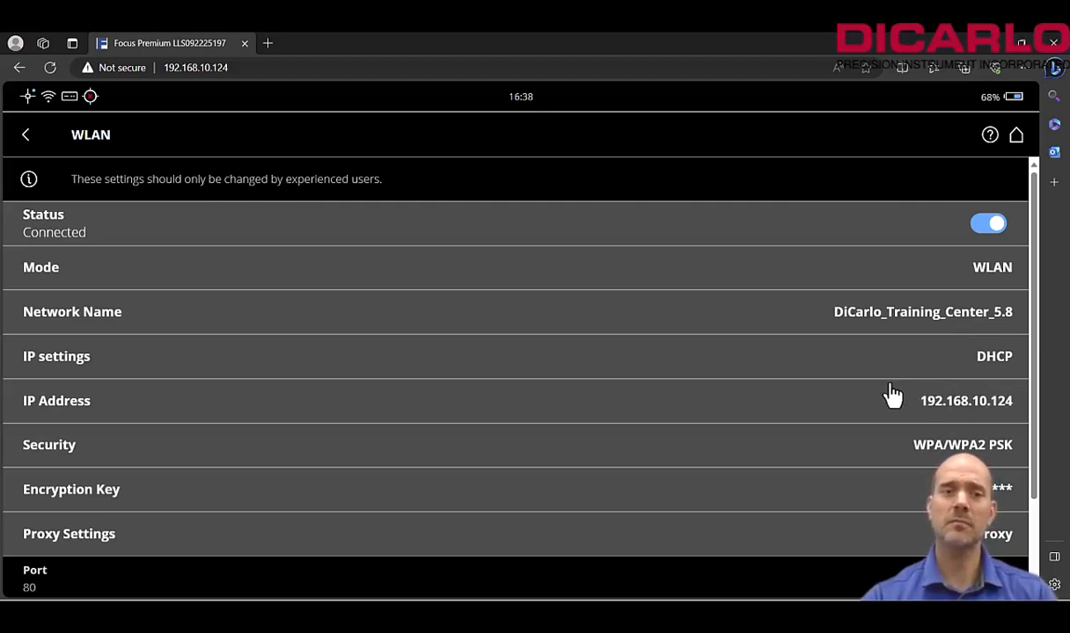
{"action": "mouse_move", "coordinate": [982, 408]}
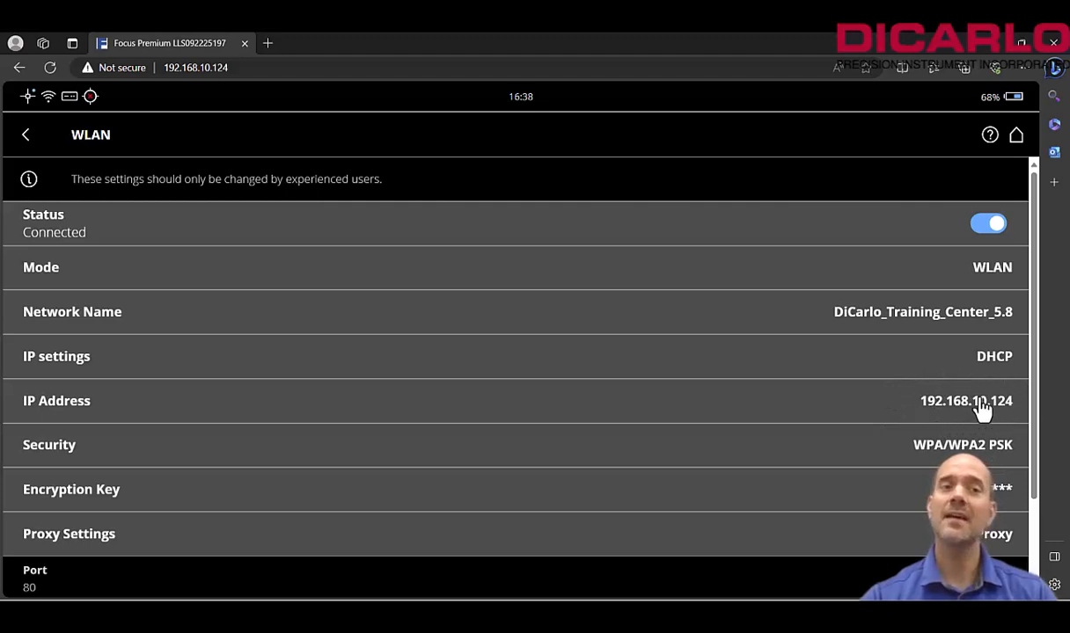
{"action": "mouse_move", "coordinate": [70, 99]}
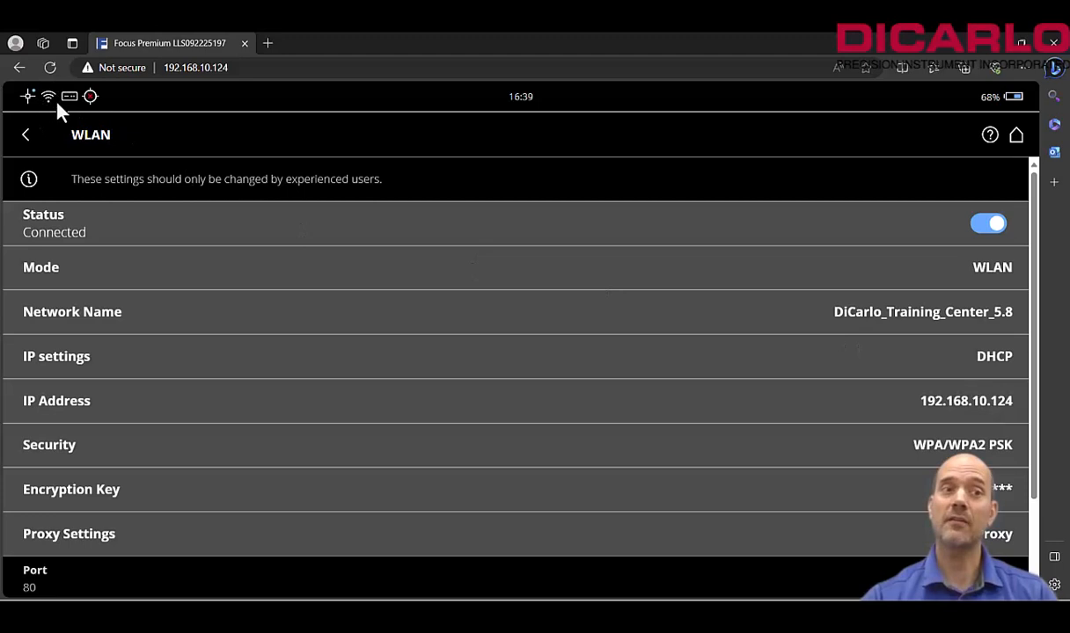
{"action": "mouse_move", "coordinate": [114, 100]}
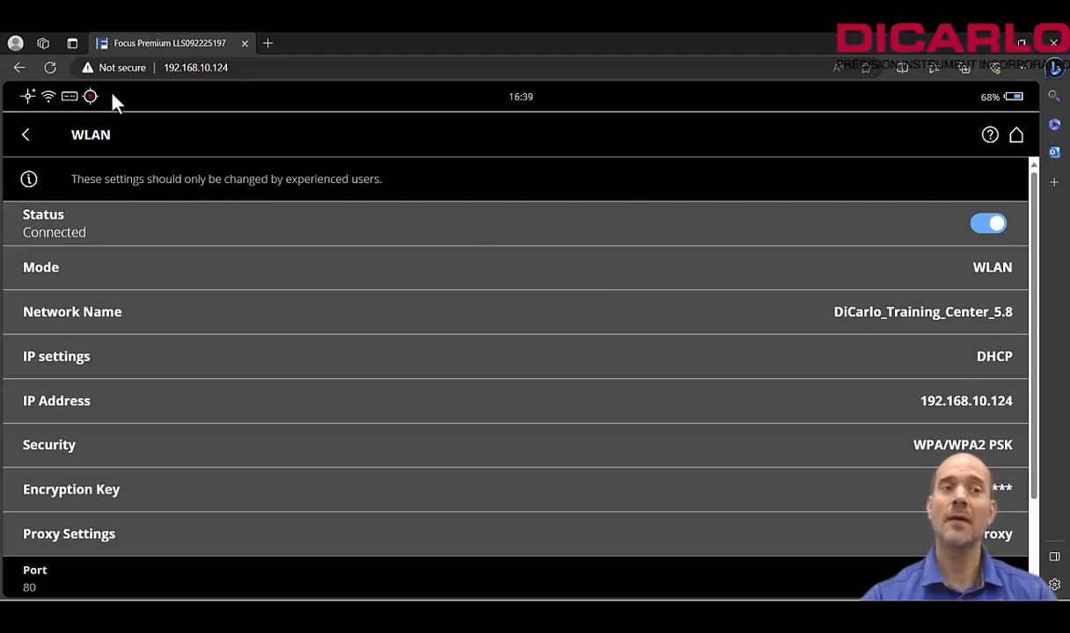
{"action": "mouse_move", "coordinate": [62, 113]}
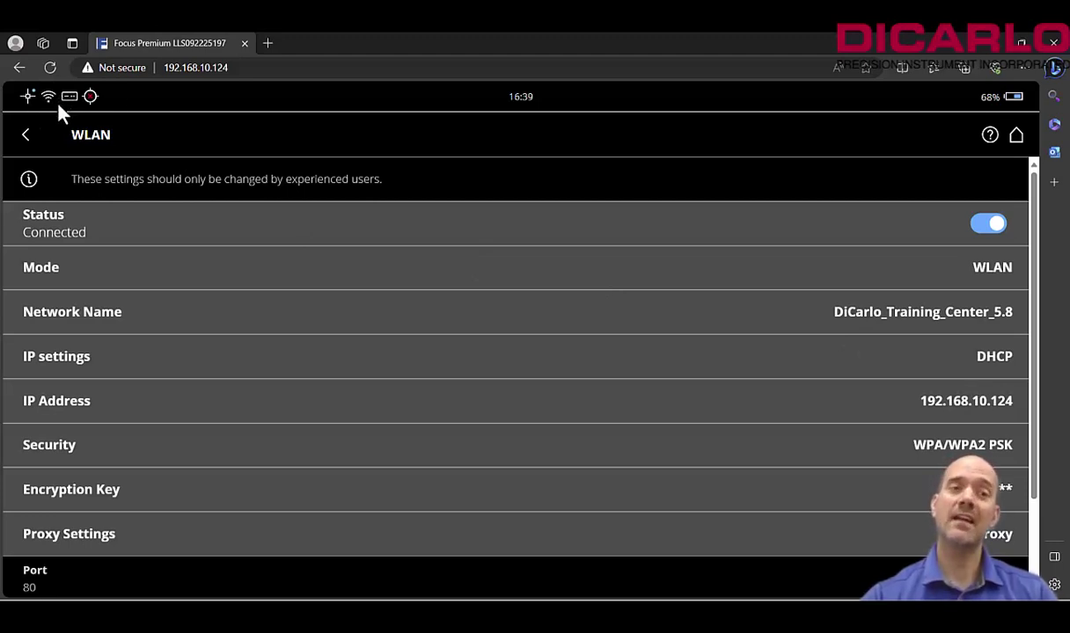
{"action": "mouse_move", "coordinate": [49, 100]}
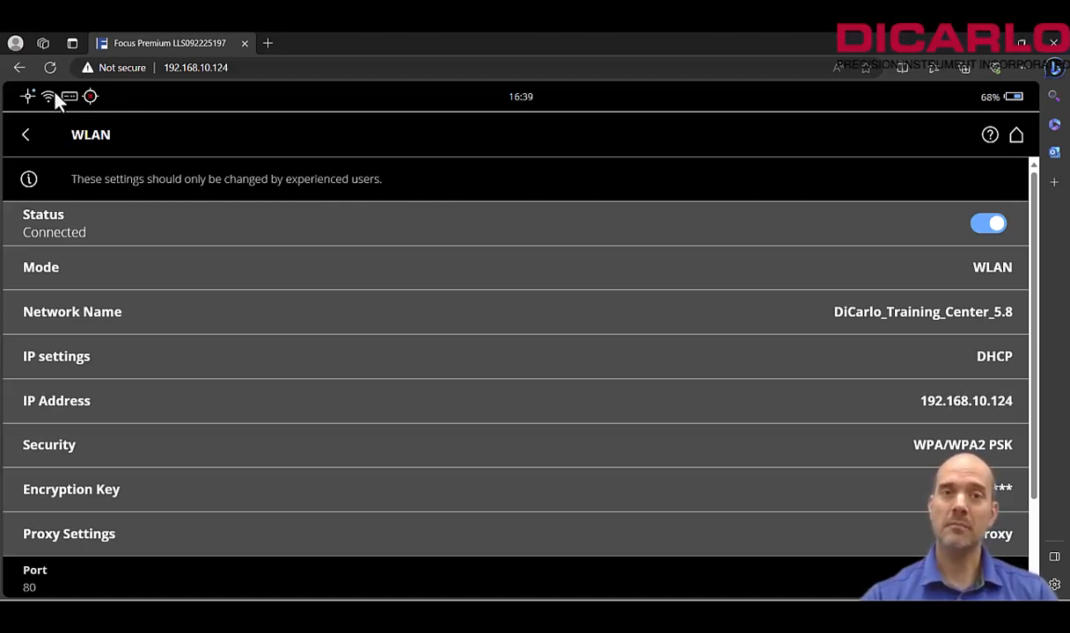
{"action": "mouse_move", "coordinate": [1019, 267]}
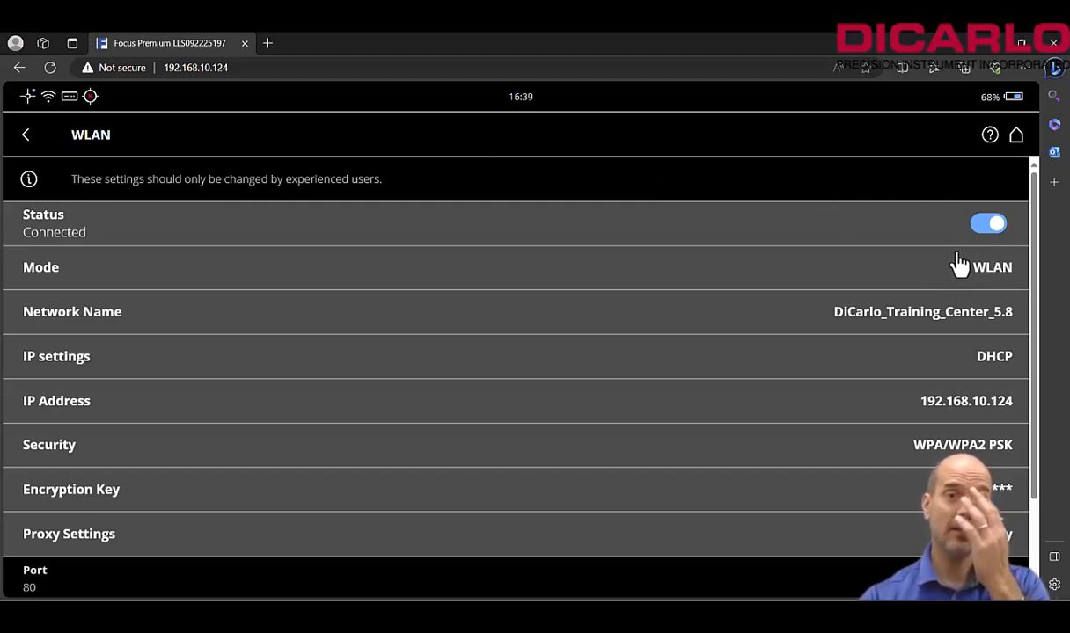
{"action": "mouse_move", "coordinate": [1017, 140]}
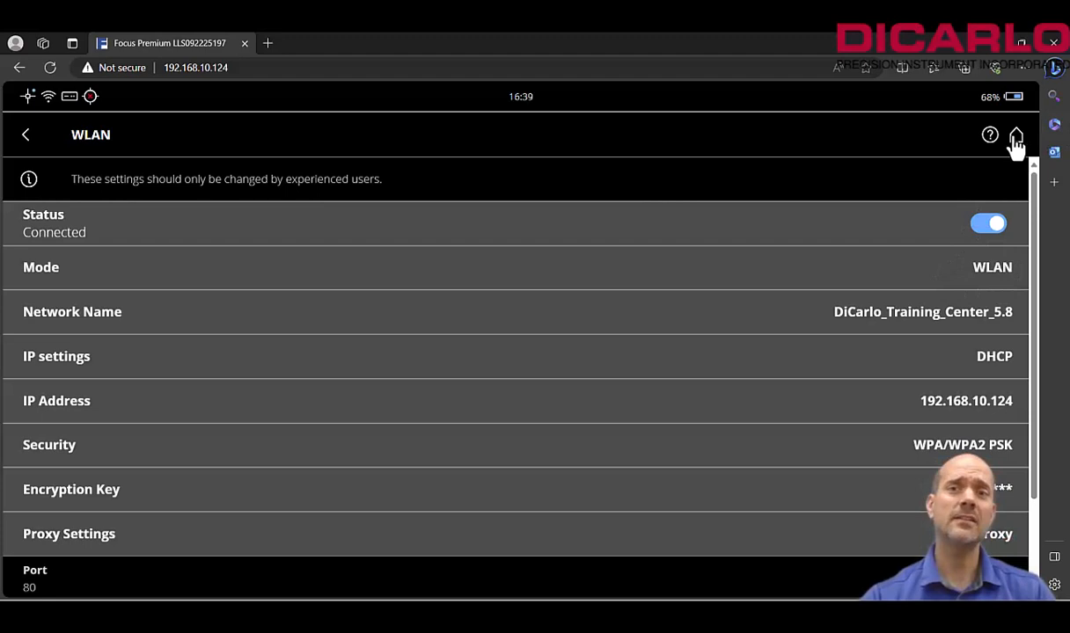
Step: Leave the WLAN page and go back to the scanner home screen
{"action": "left_click", "coordinate": [1015, 134]}
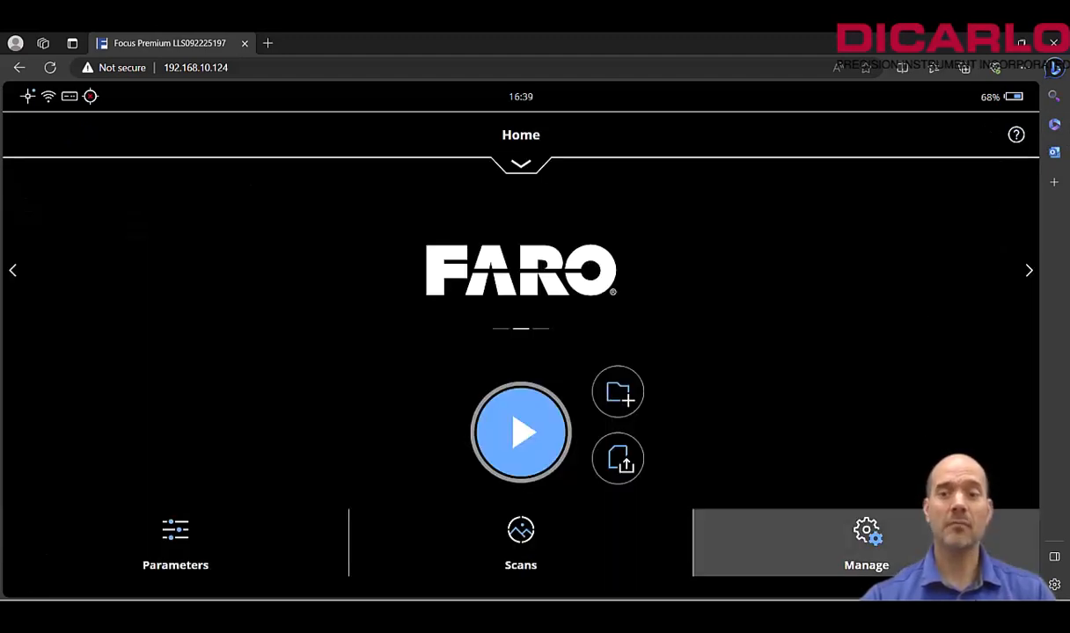
{"action": "mouse_move", "coordinate": [862, 292]}
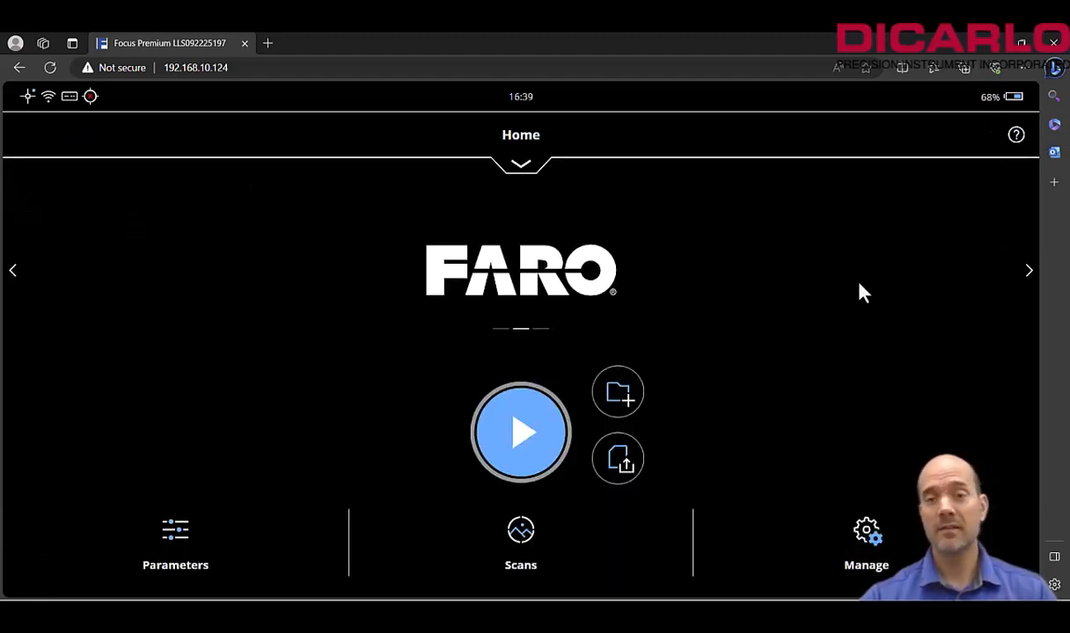
{"action": "mouse_move", "coordinate": [836, 332]}
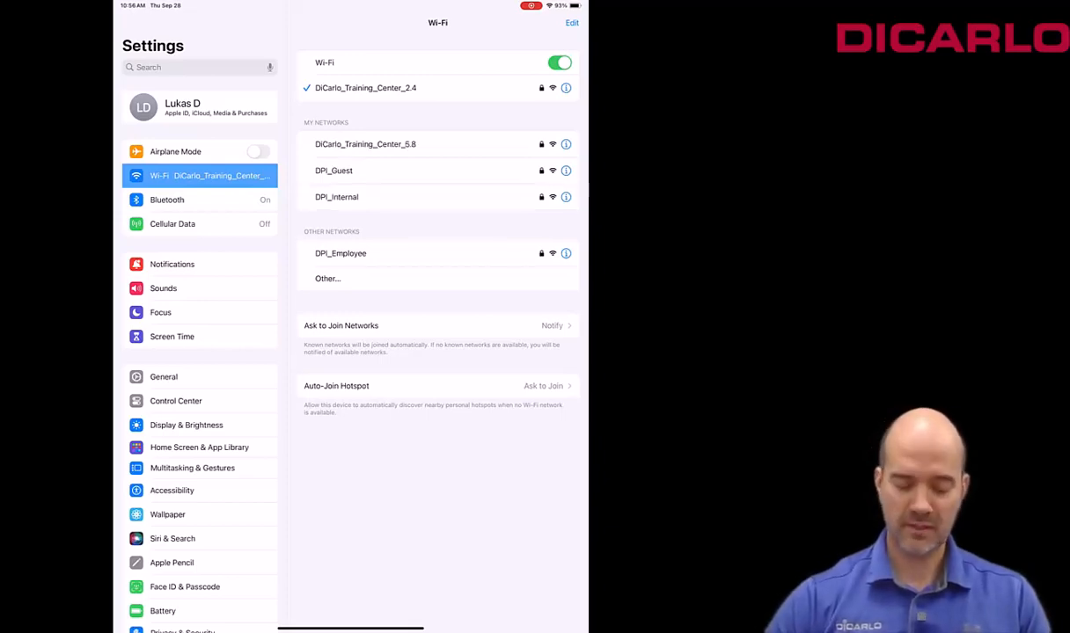
Step: Exit Settings to the iPad home screen after confirming Wi-Fi on DiCarlo_Training_Center_2.4
{"action": "key", "text": "home"}
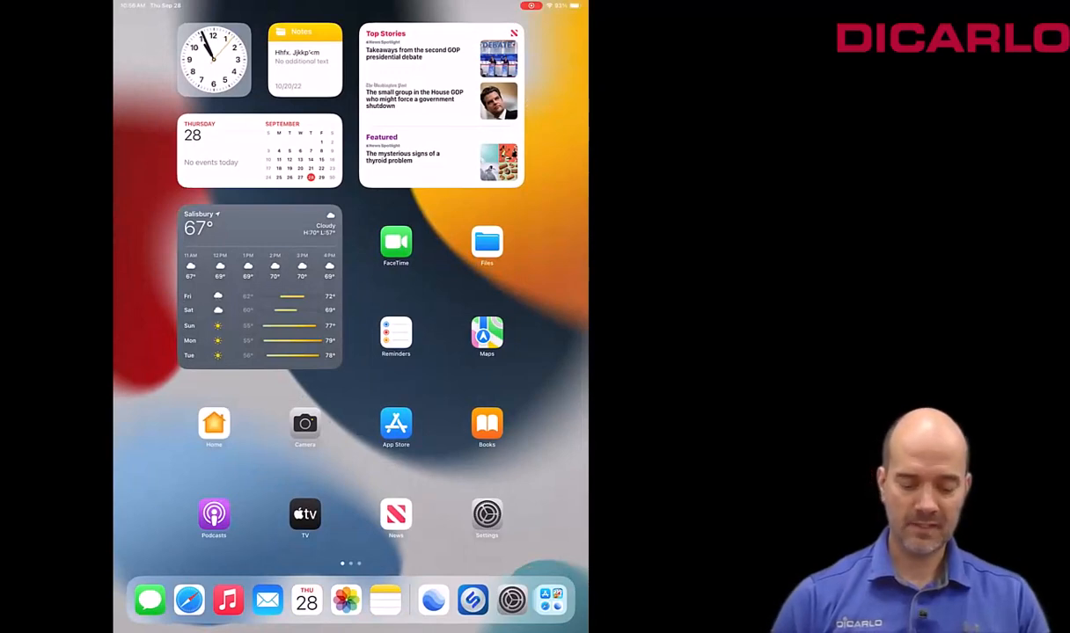
Step: Swipe to the second home page and launch the FARO Stream app
{"action": "scroll", "scroll_direction": "left", "scroll_amount": 3}
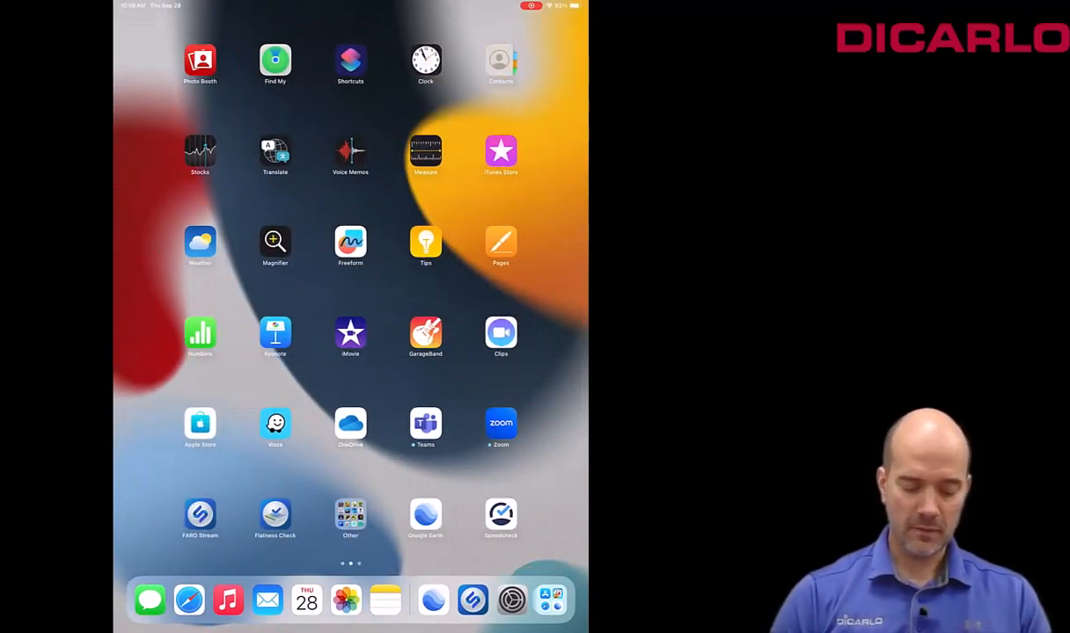
{"action": "left_click", "coordinate": [201, 514]}
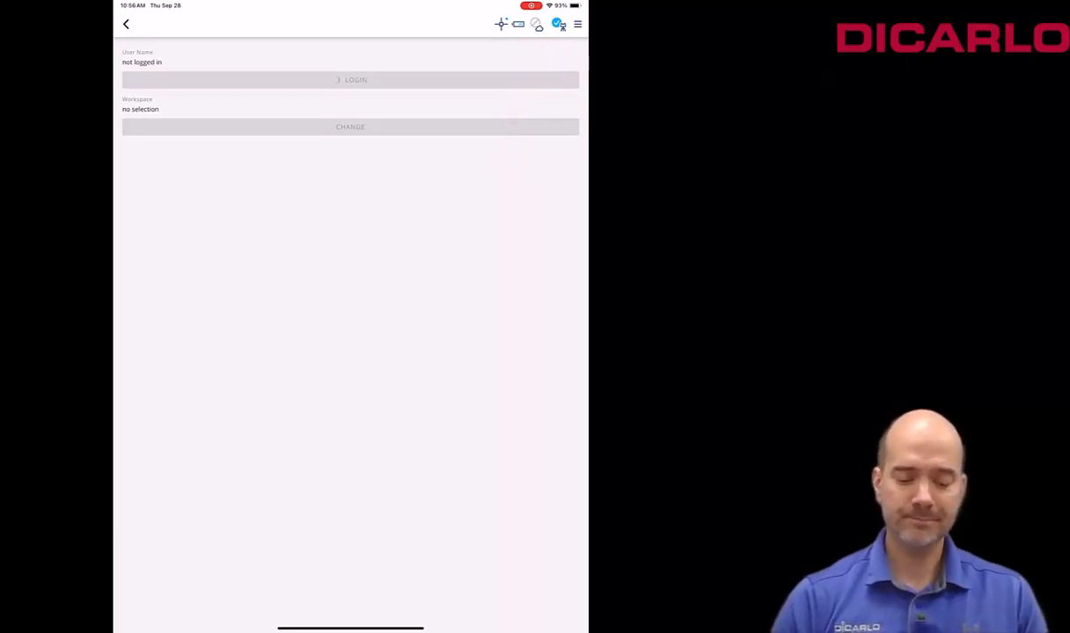
Step: Log into Sphere and select the dicarlo - eu workspace for uploads
{"action": "left_click", "coordinate": [356, 81]}
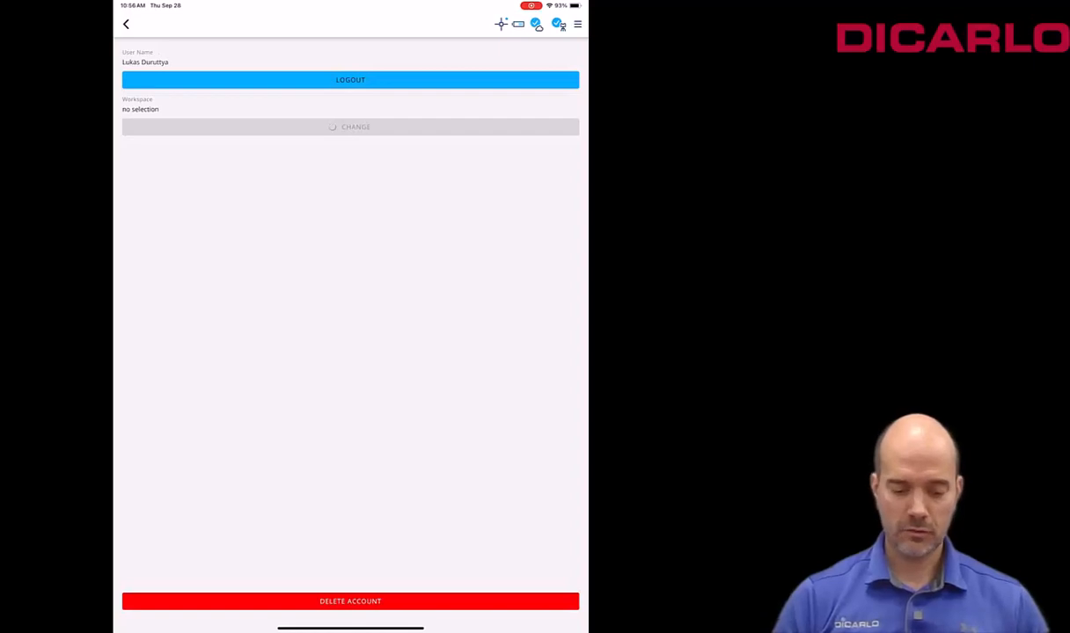
{"action": "left_click", "coordinate": [351, 127]}
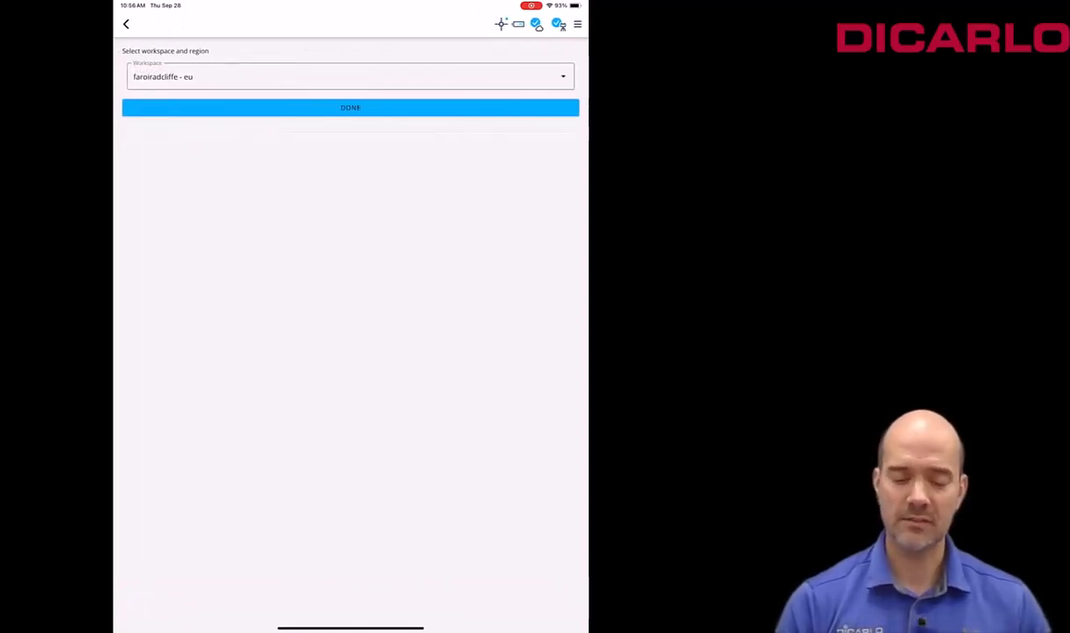
{"action": "left_click", "coordinate": [350, 77]}
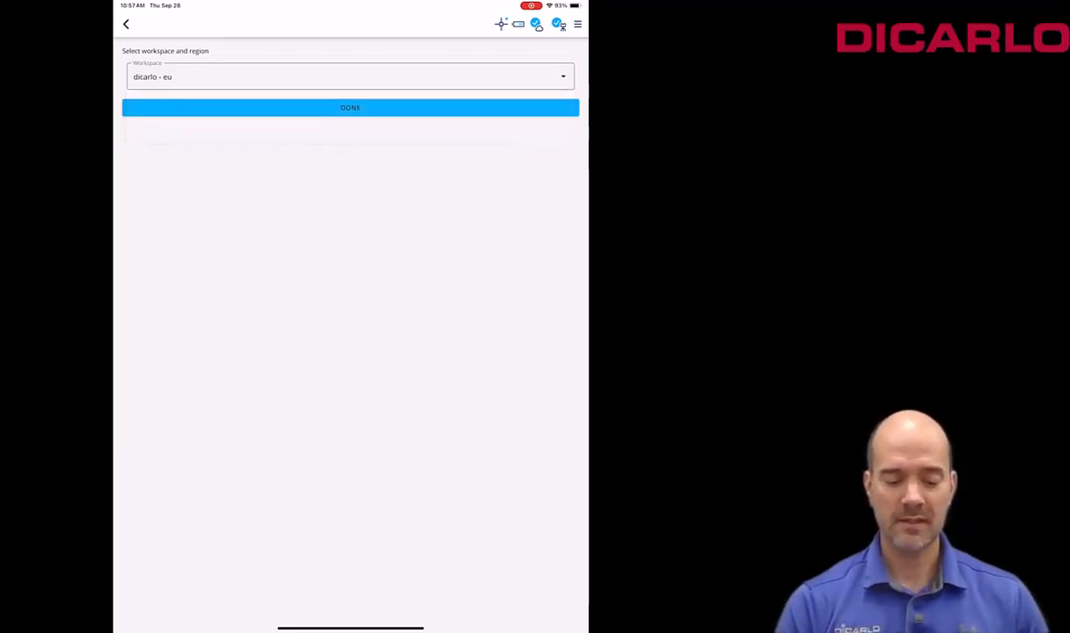
{"action": "left_click", "coordinate": [350, 108]}
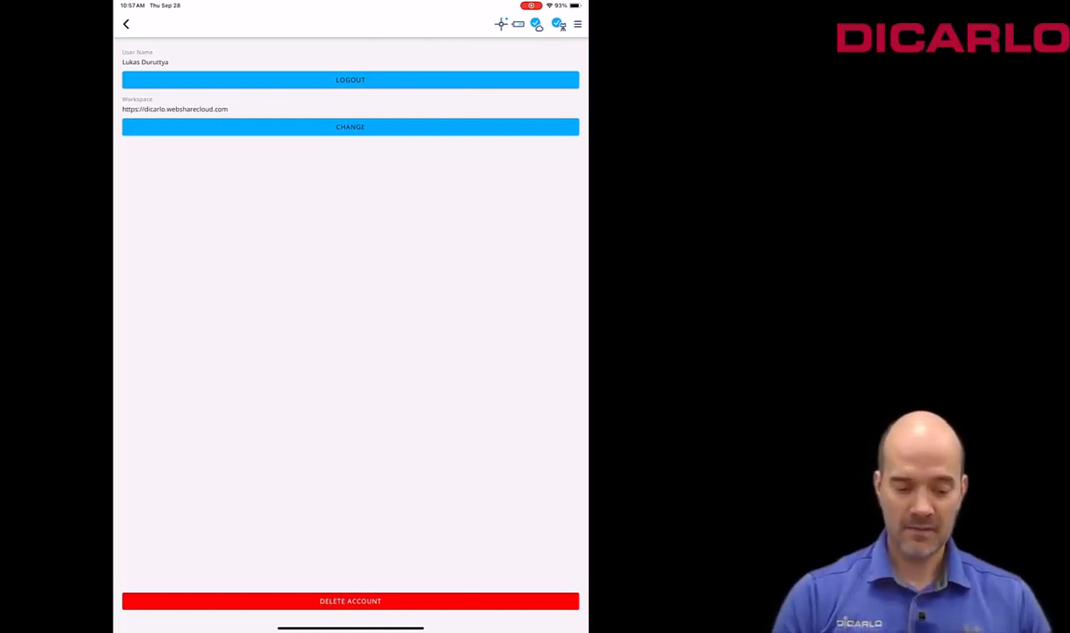
Step: Go back to project 2023-09-28_10-20 and capture a new scan position on the Flash profile
{"action": "left_click", "coordinate": [127, 24]}
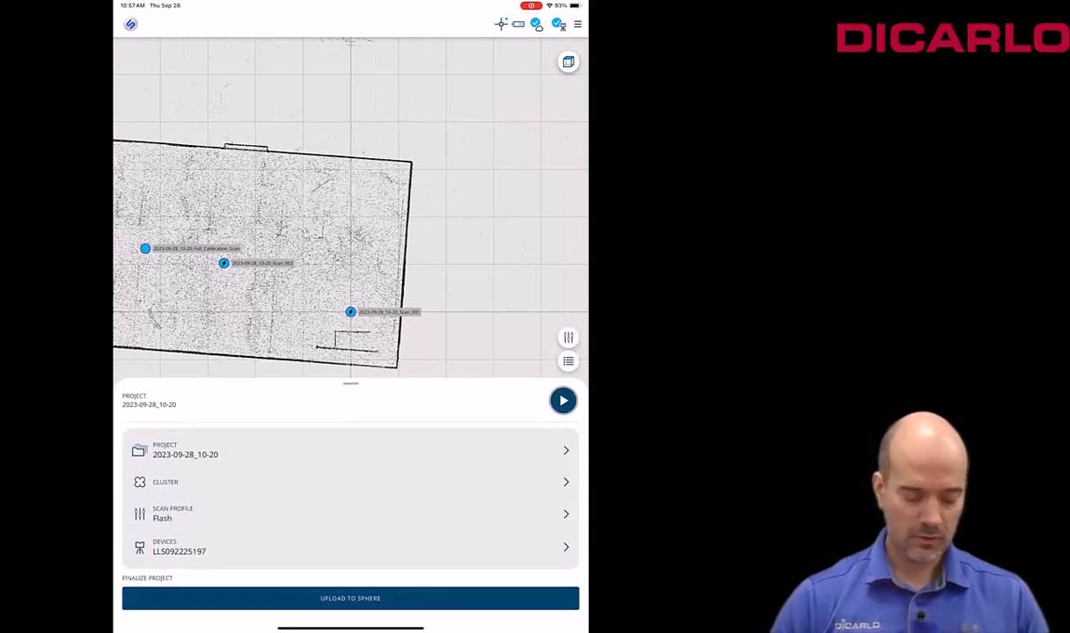
{"action": "left_click", "coordinate": [563, 401]}
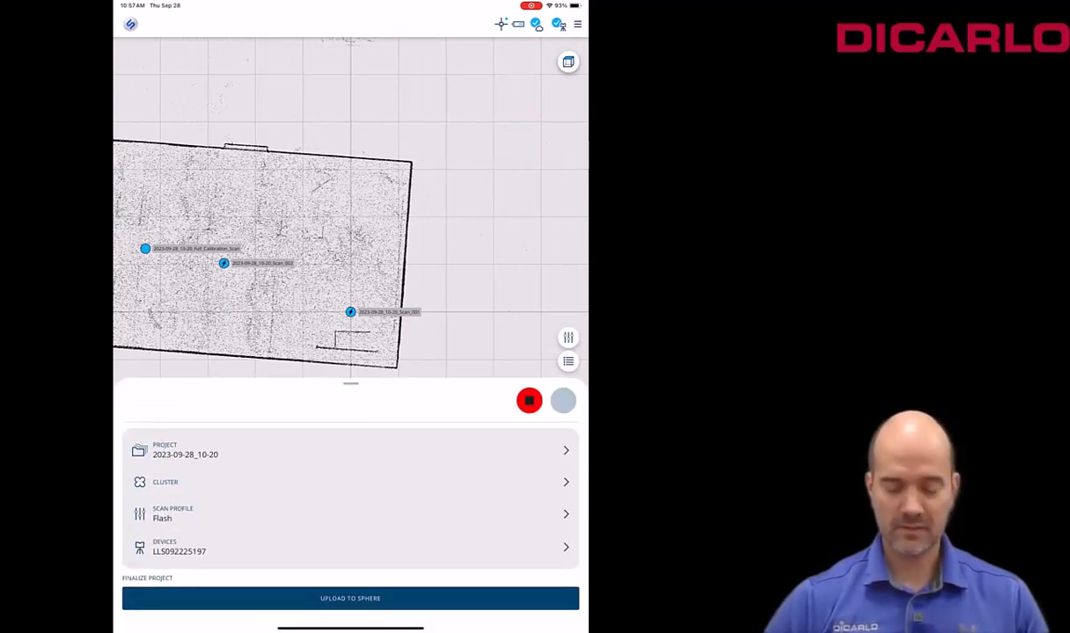
{"action": "left_click", "coordinate": [561, 401]}
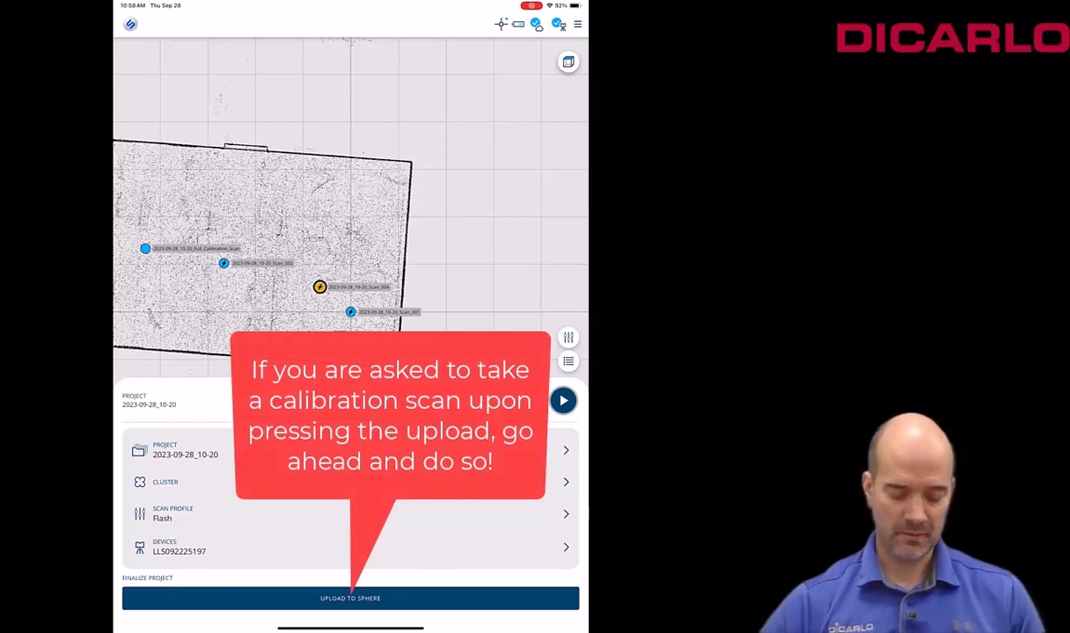
Step: Start the FARO Sphere upload, downloading full-resolution scans before uploading and processing
{"action": "left_click", "coordinate": [350, 599]}
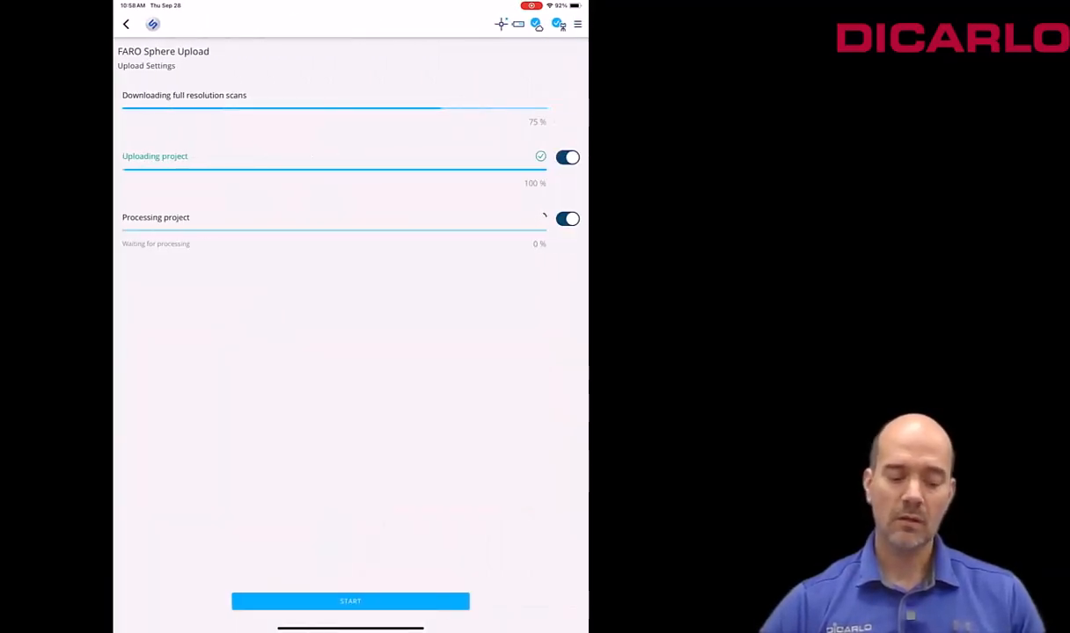
{"action": "left_click", "coordinate": [350, 602]}
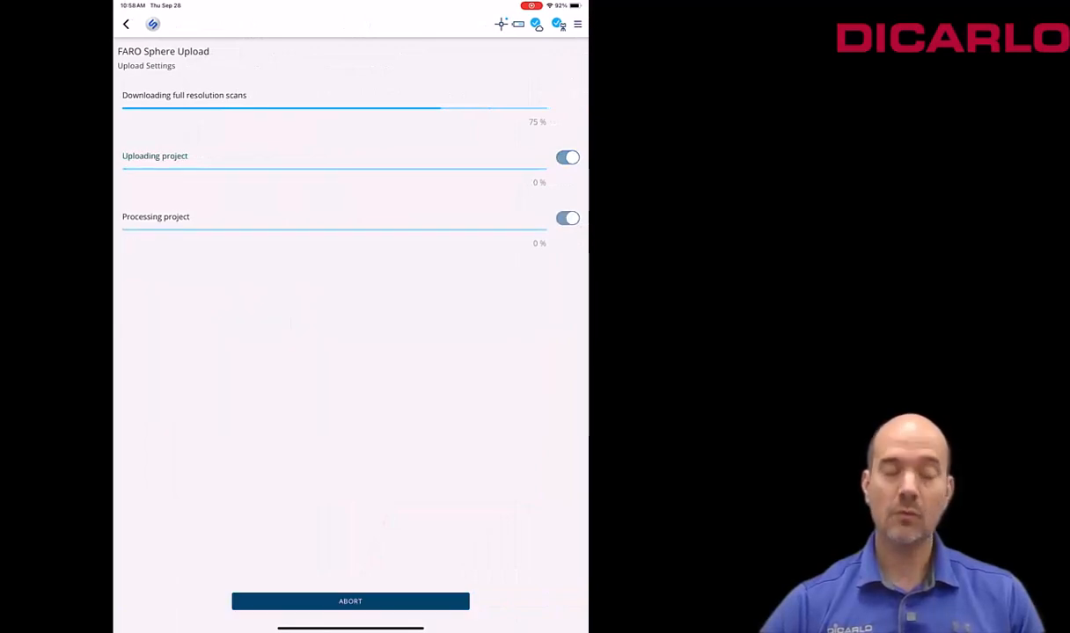